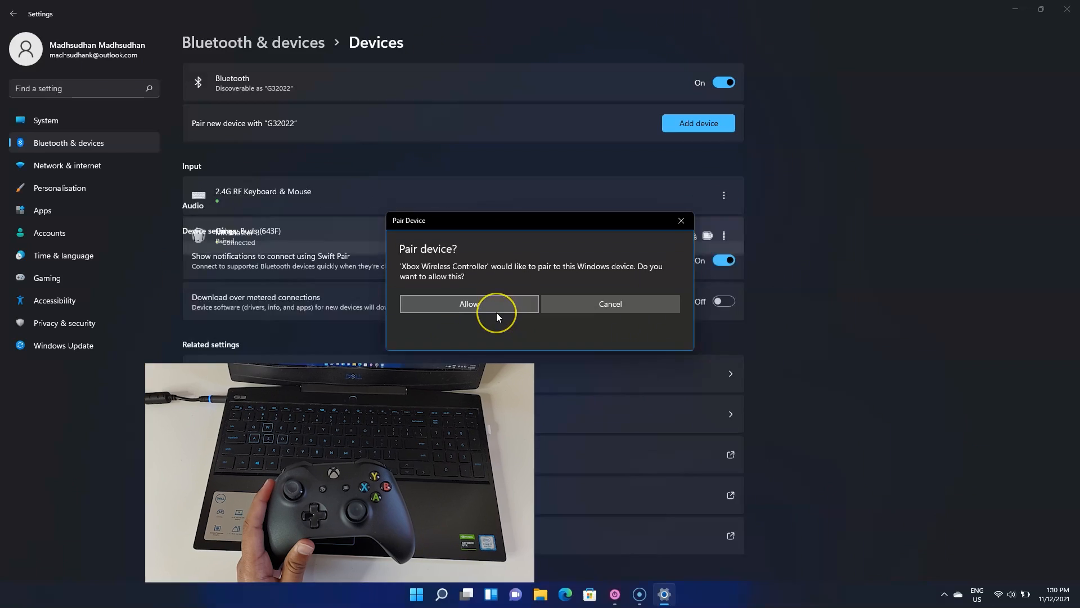
# - Allow the Xbox Wireless Controller to pair, dismiss the success message and return to the desktop
pyautogui.click(468, 303)
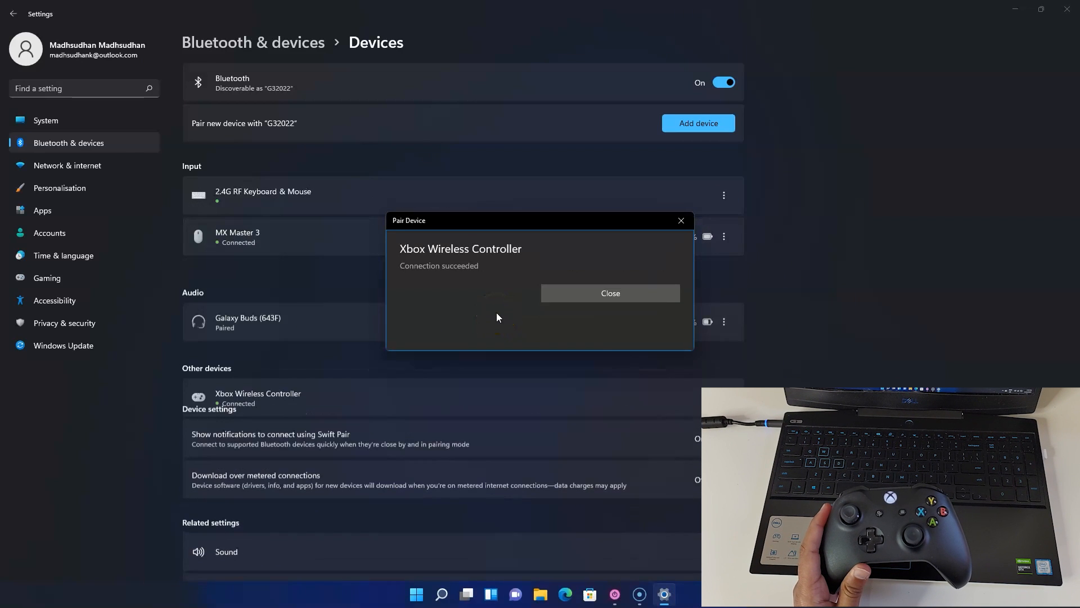
pyautogui.click(609, 293)
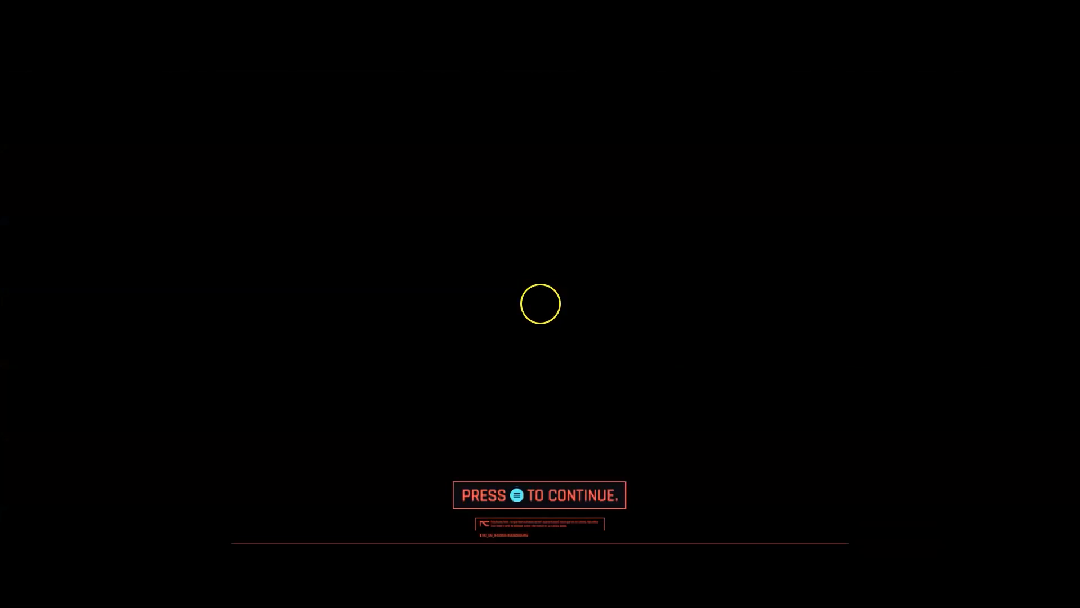
pyautogui.rightClick(734, 249)
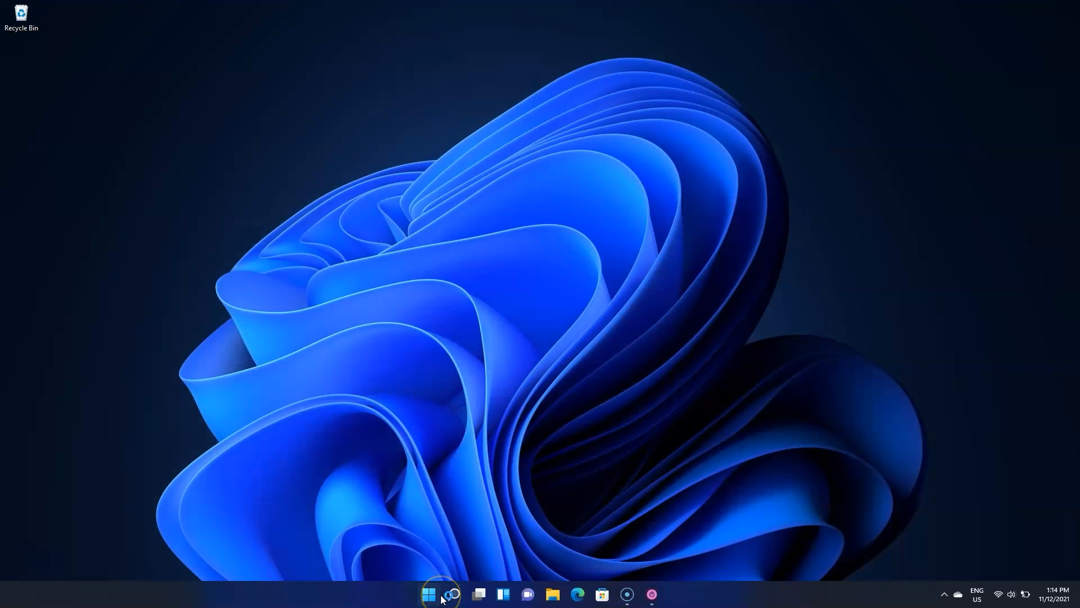
# - Reach the Bluetooth & devices page of Windows Settings from the Start menu
pyautogui.click(429, 594)
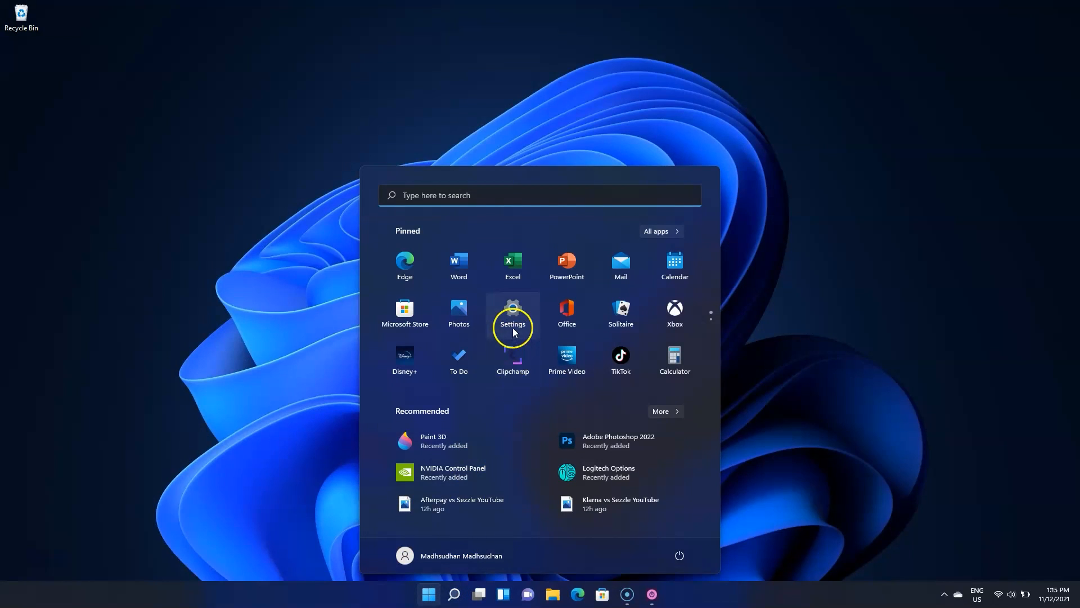
pyautogui.click(513, 313)
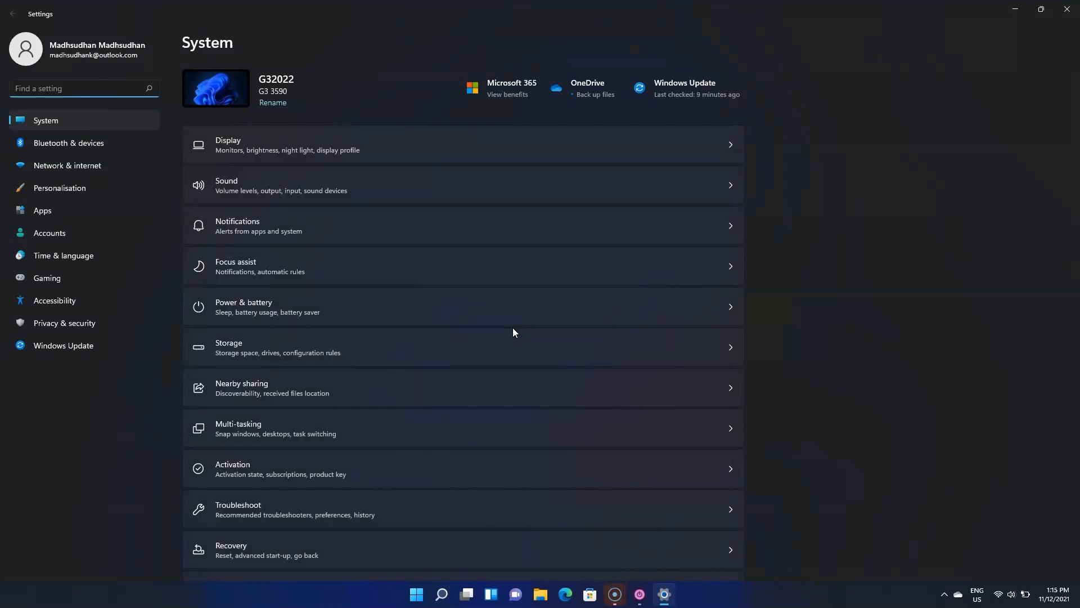
pyautogui.click(69, 143)
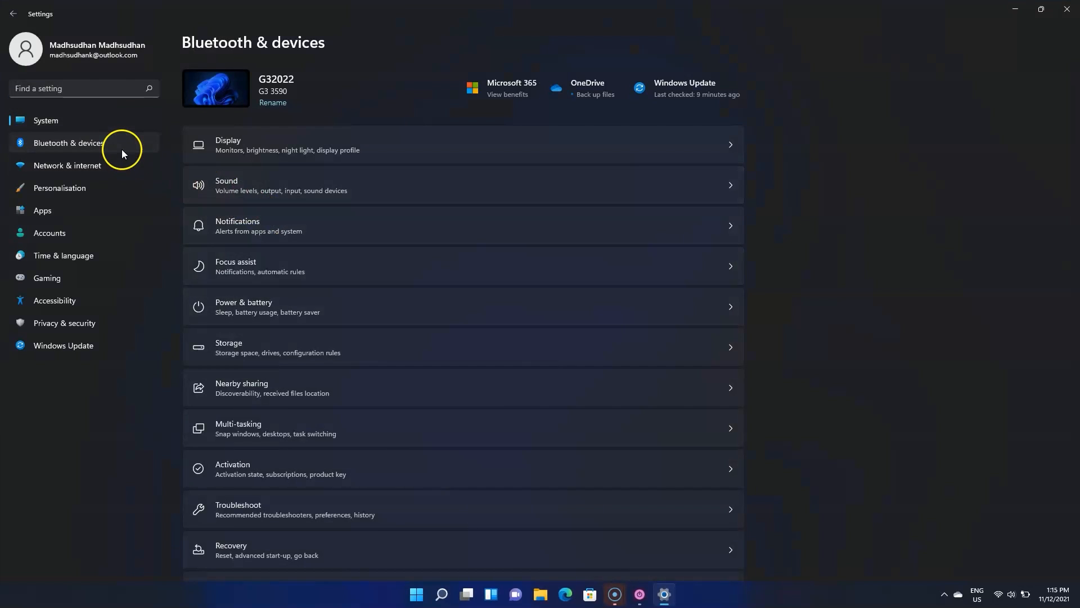
pyautogui.click(69, 143)
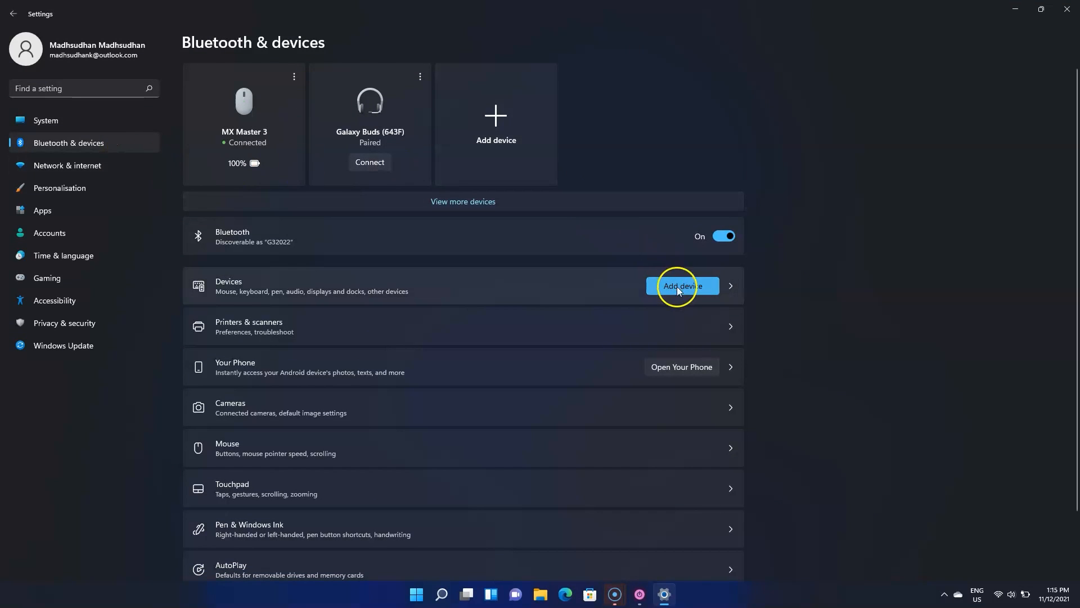
# - Add a new Bluetooth device and select the Xbox Wireless Controller to pair
pyautogui.click(682, 286)
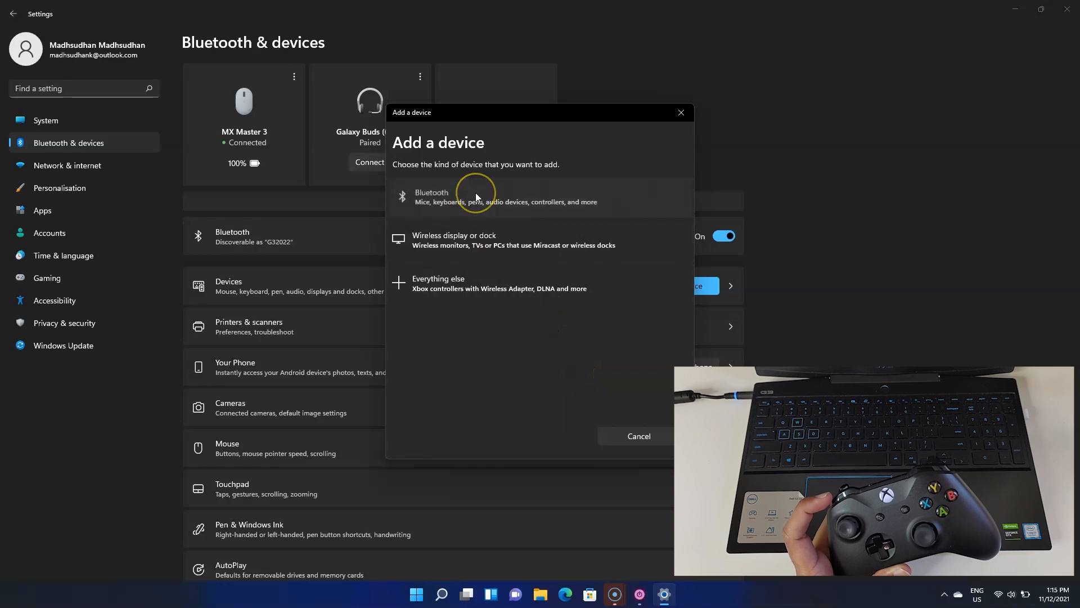
pyautogui.click(475, 196)
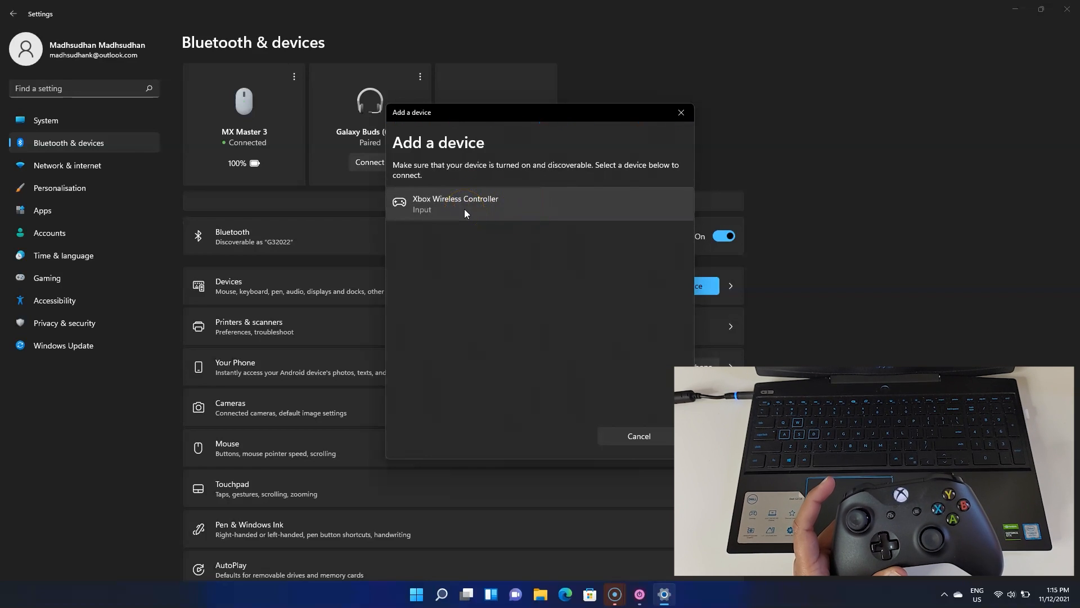
pyautogui.click(454, 204)
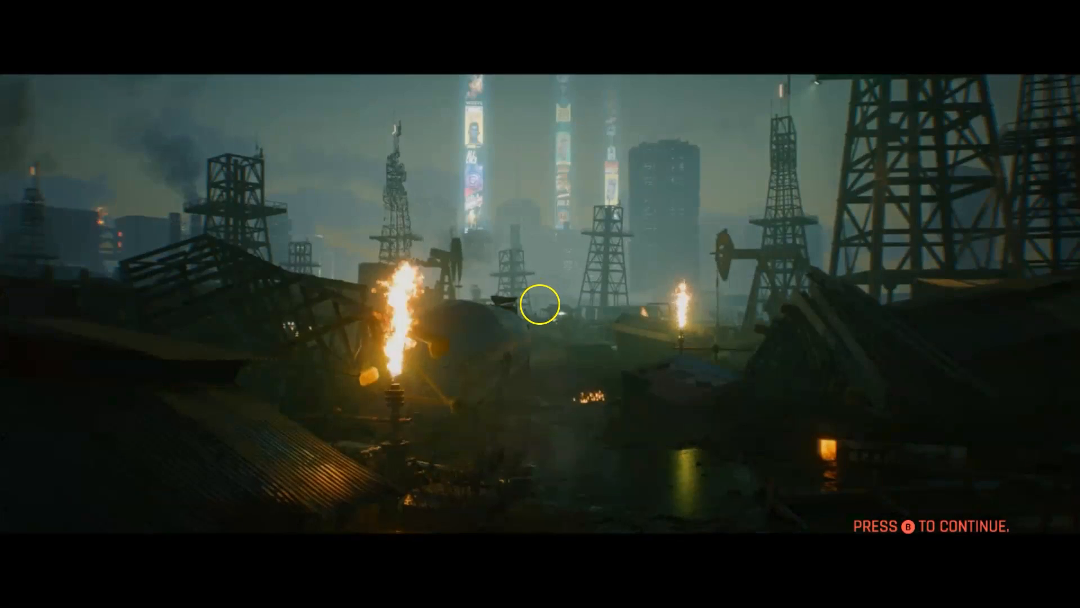
# - Continue past Cyberpunk 2077's intro screen with the controller's B button
pyautogui.press('b')
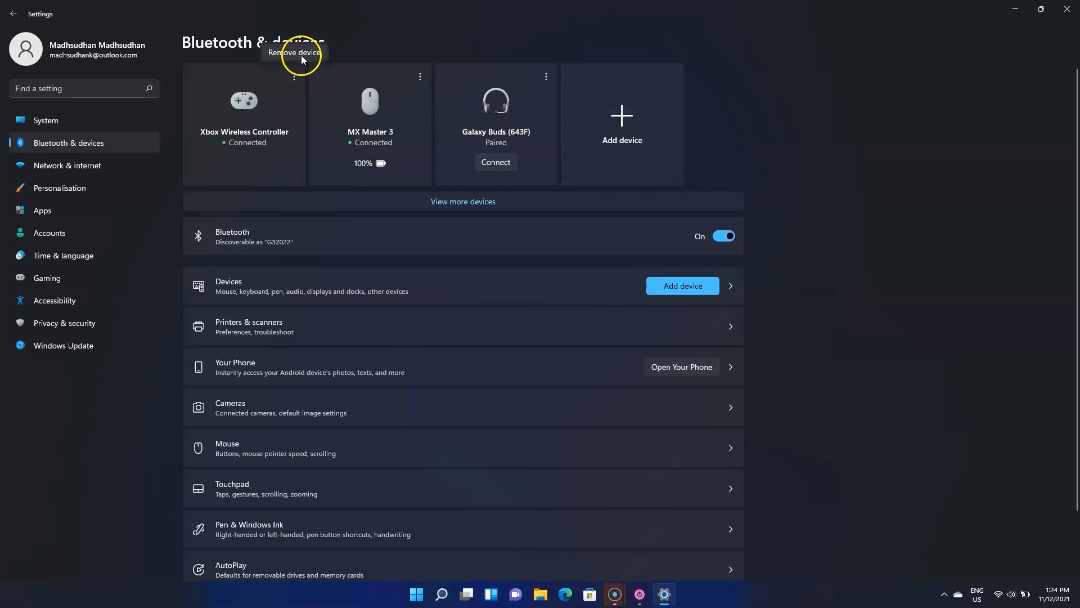
pyautogui.moveTo(896, 297)
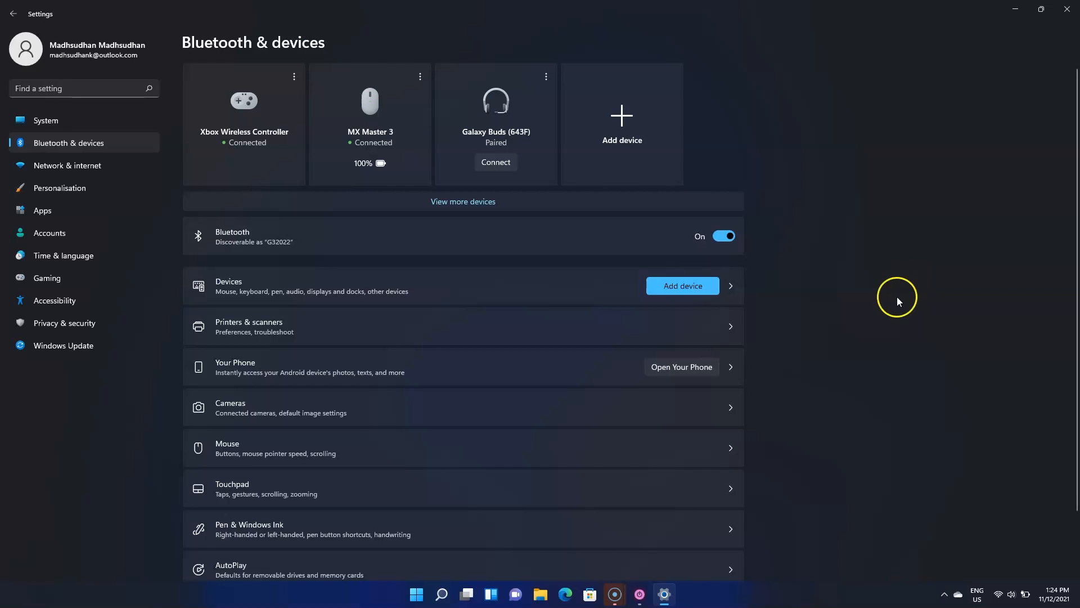
# - Search 'dev' from Start to bring up Device Manager
pyautogui.write('dev')
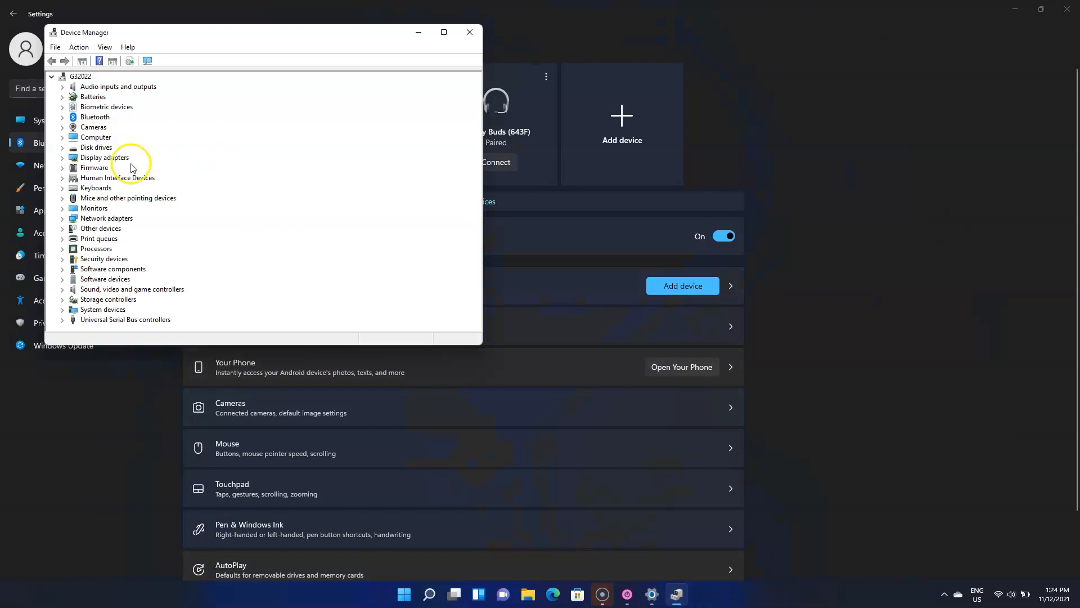
# - Update the Bluetooth XINPUT-compatible input device driver (already best), then bring up the controller's options in Settings
pyautogui.click(63, 178)
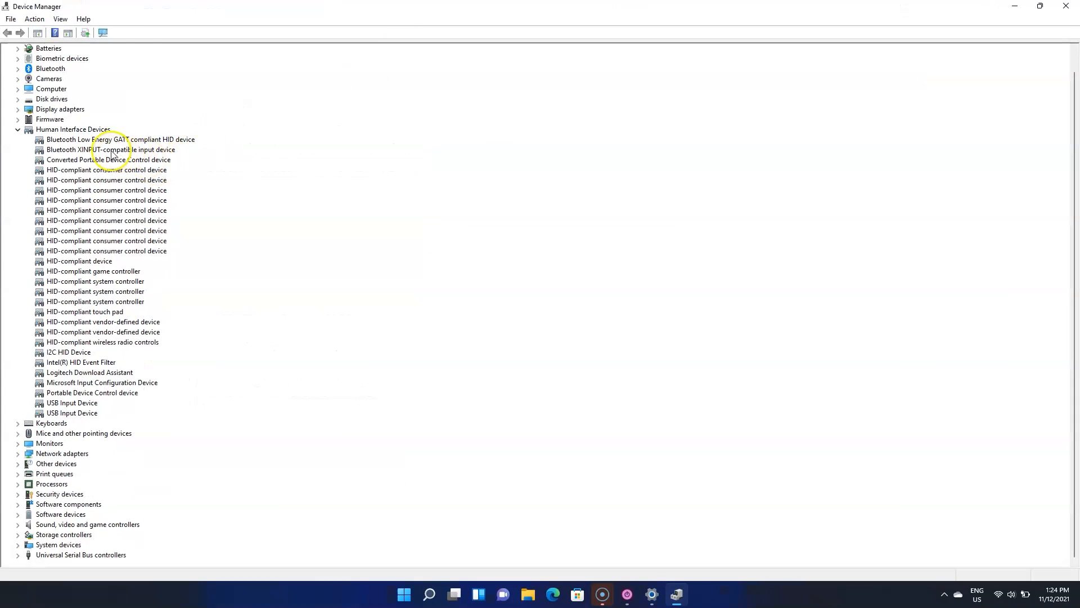
pyautogui.rightClick(110, 149)
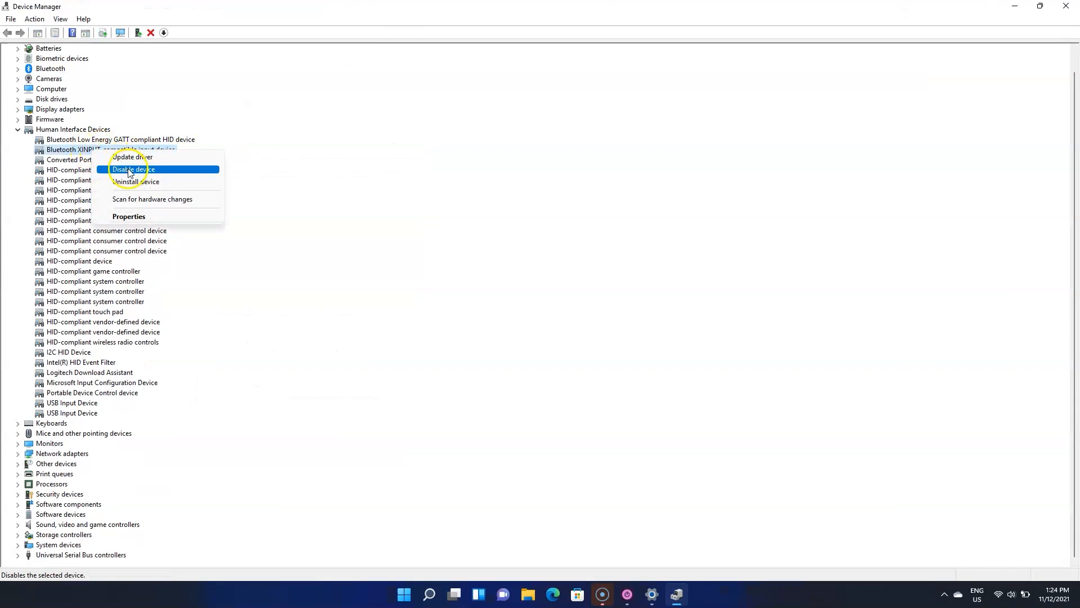
pyautogui.click(130, 157)
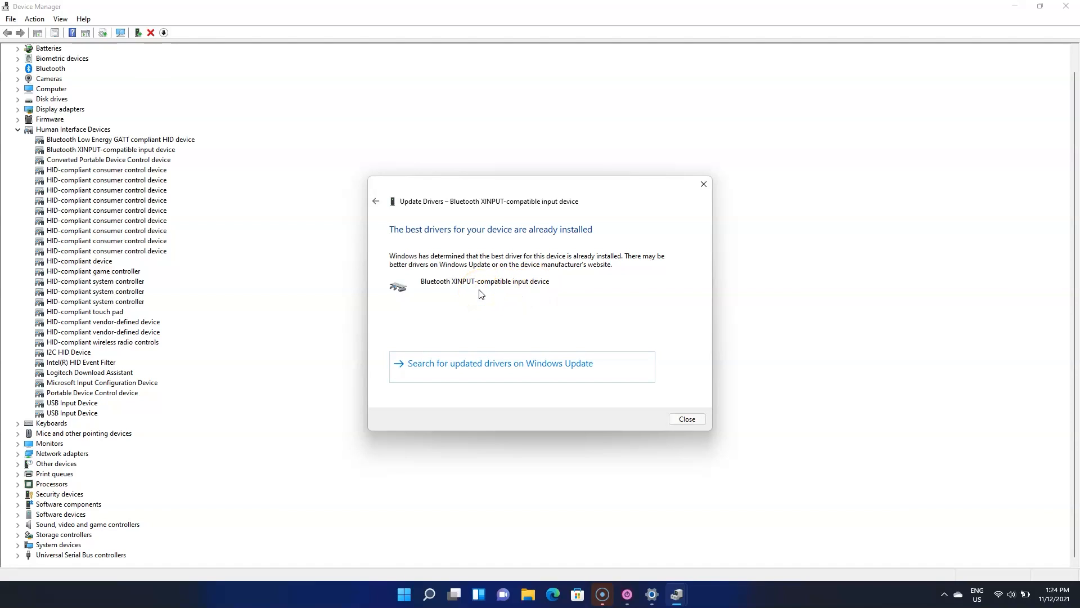
pyautogui.moveTo(686, 419)
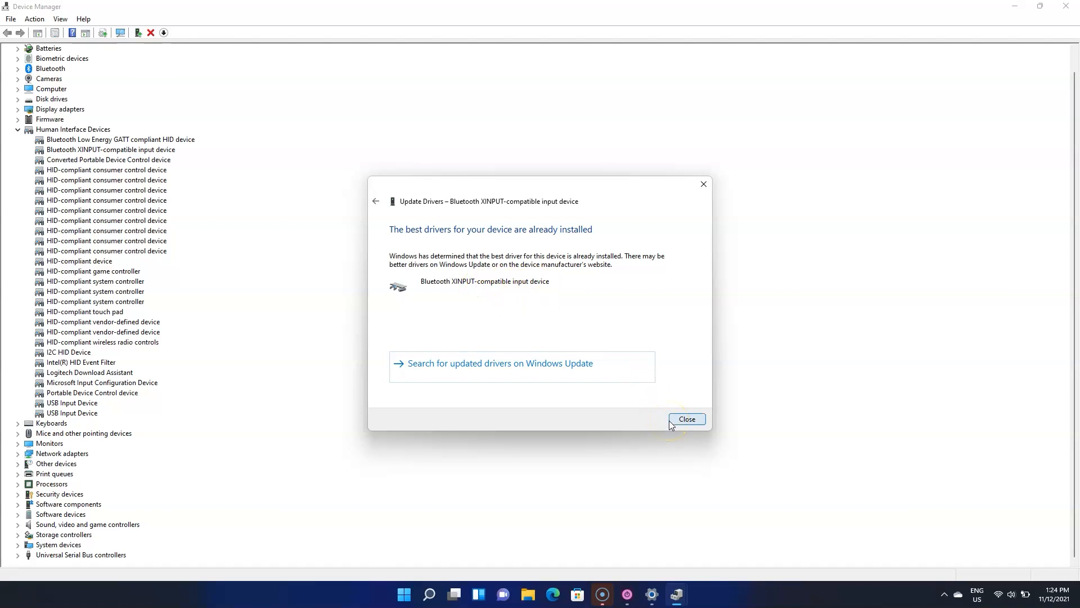
pyautogui.click(687, 418)
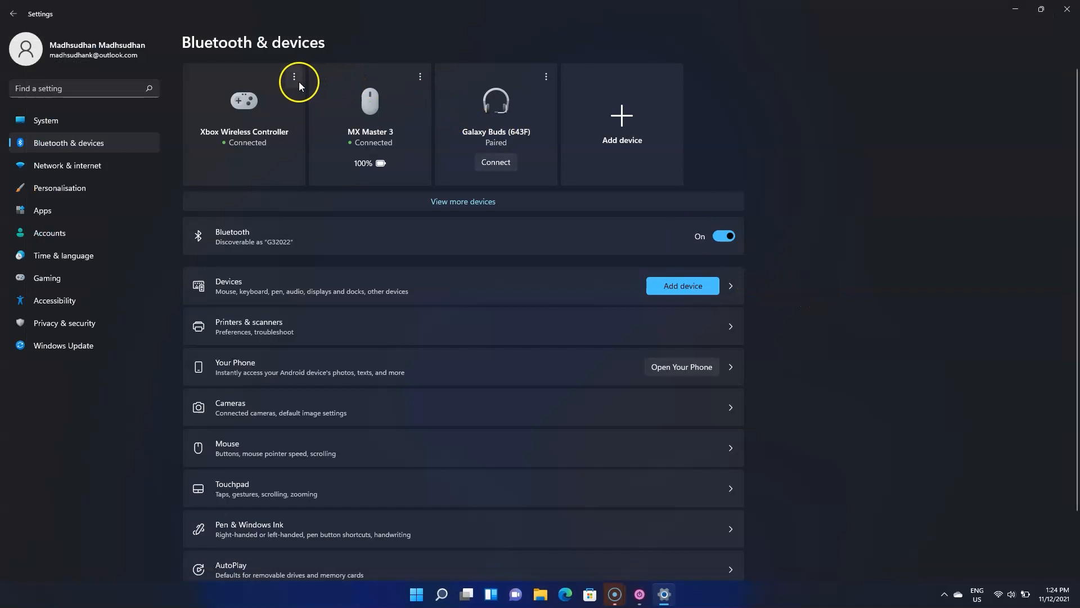
pyautogui.click(294, 76)
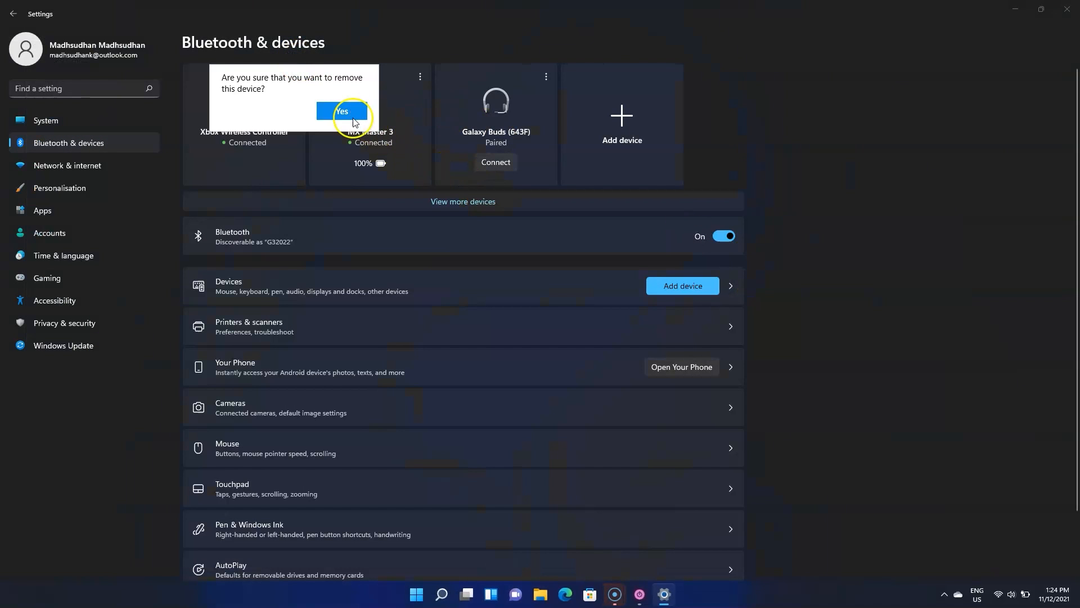